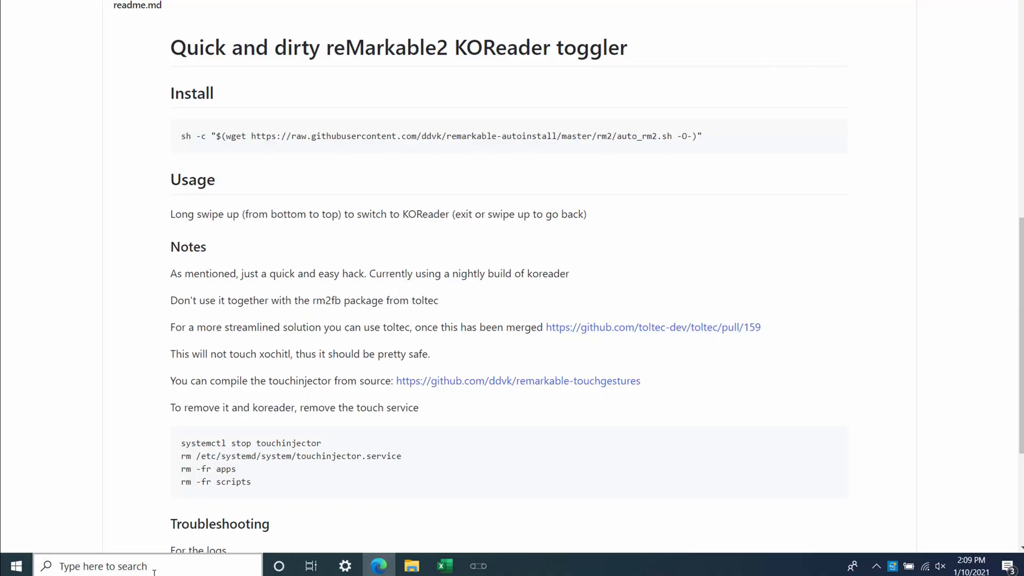
pyautogui.write('cmd')
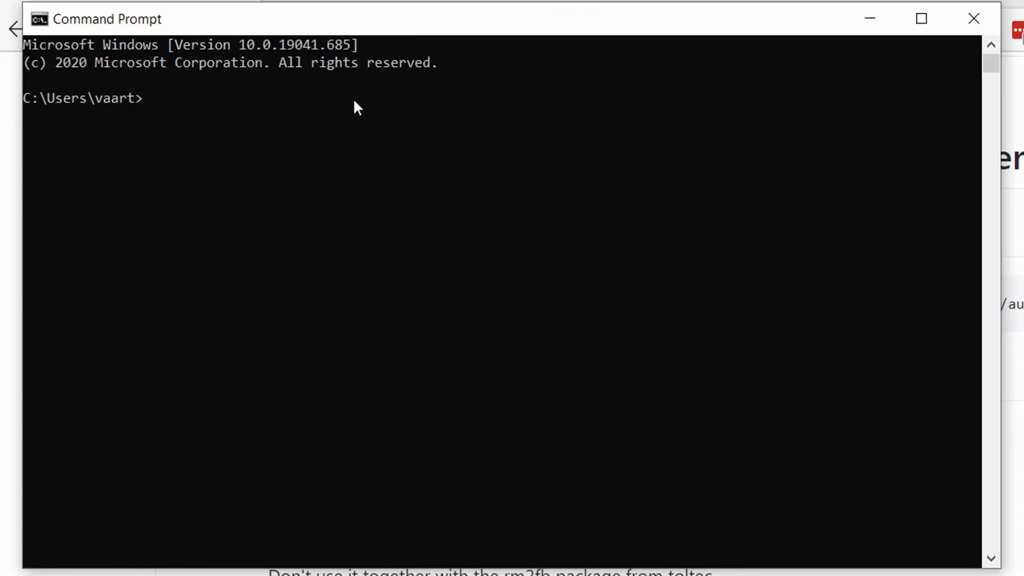
pyautogui.write('ssh root@')
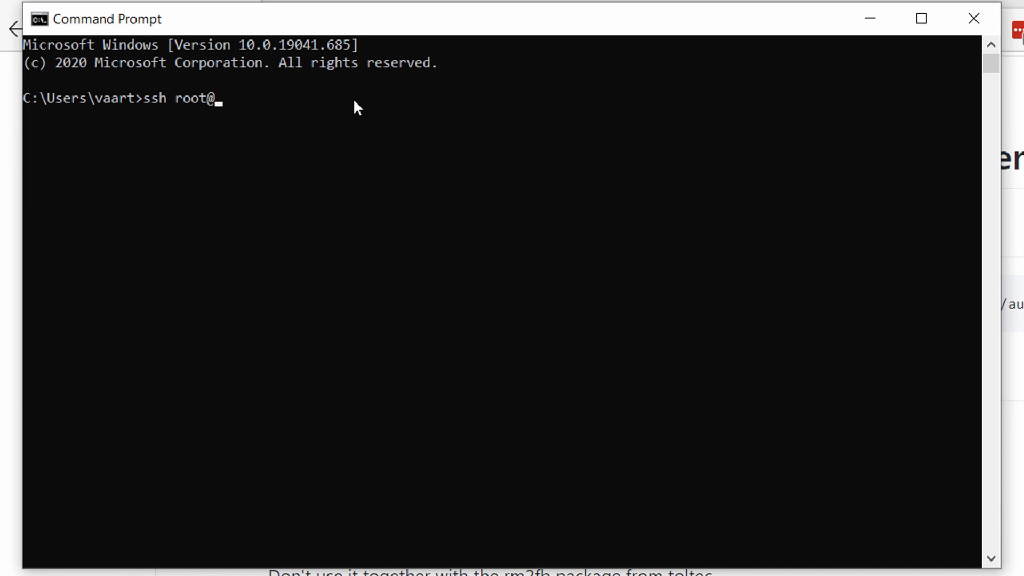
pyautogui.write('1')
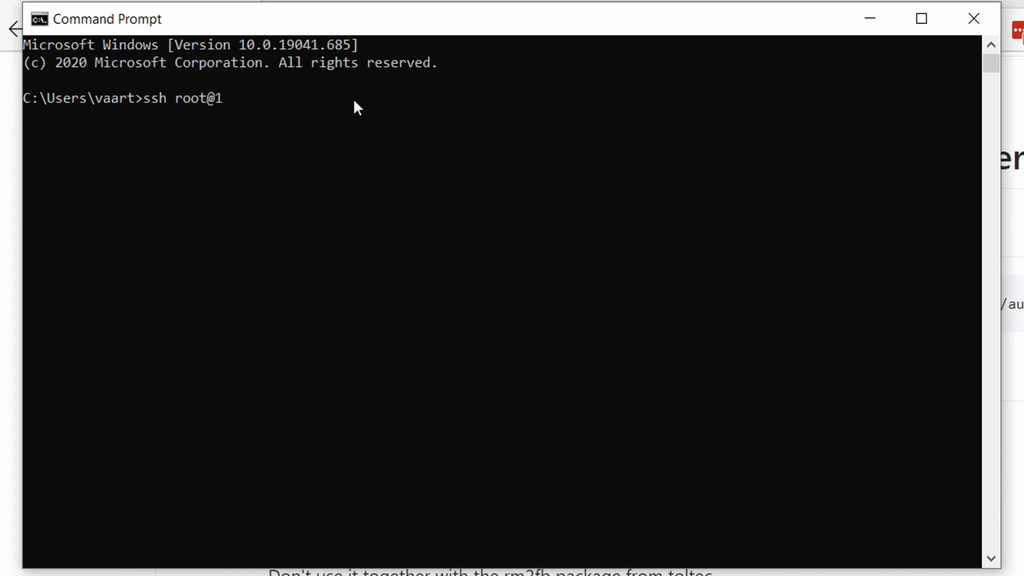
pyautogui.write('92.168')
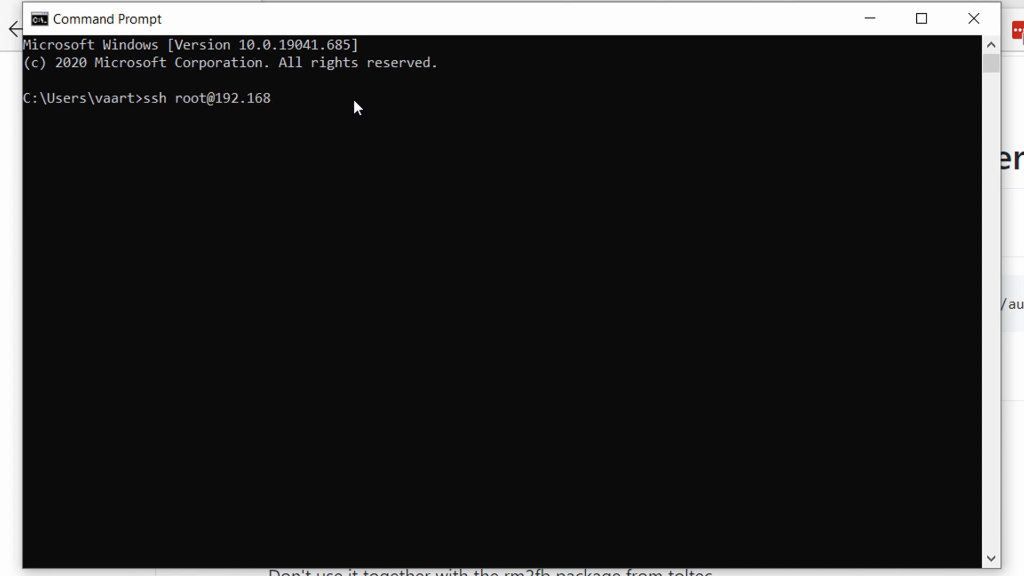